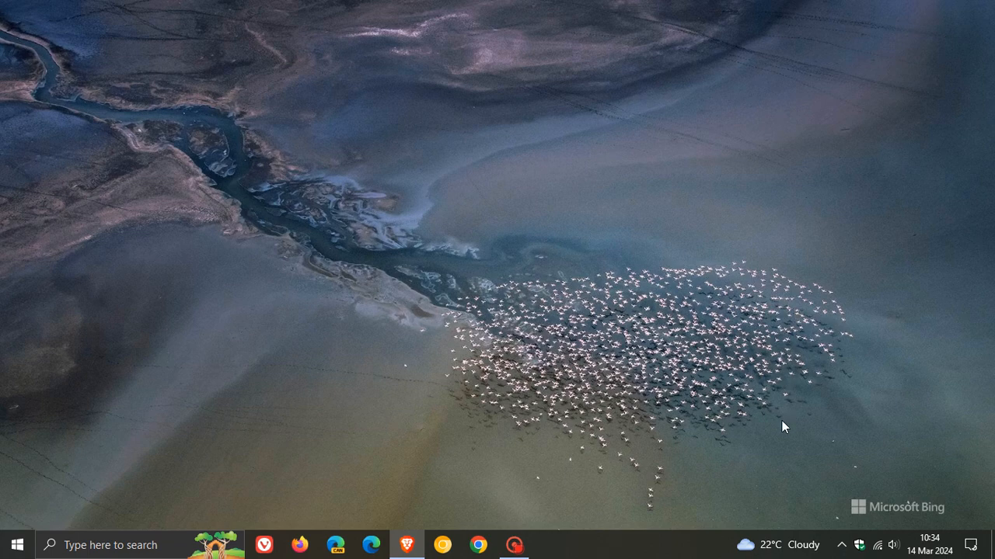
Open the News and Interests feed from the 22°C Cloudy taskbar weather button.
{"action": "left_click", "coordinate": [777, 545]}
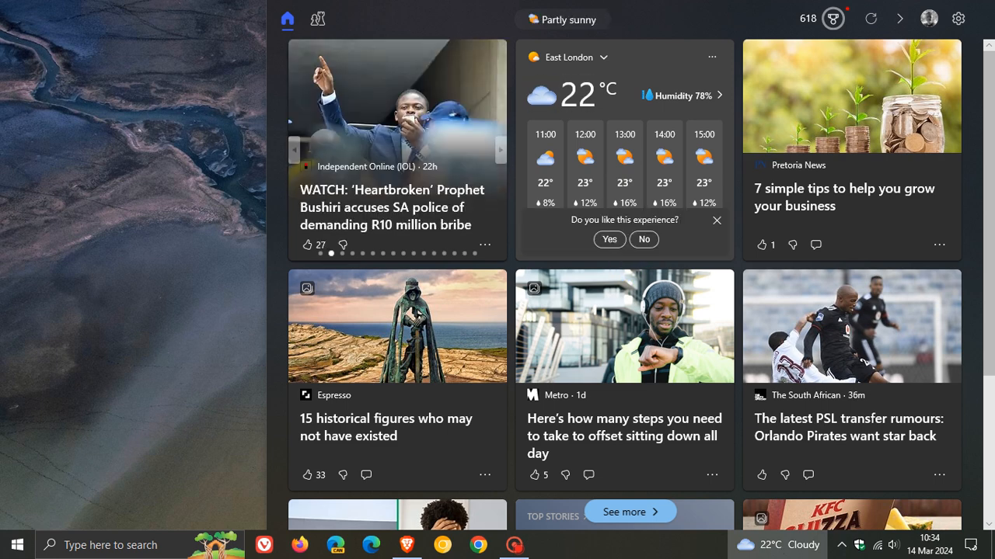
{"action": "mouse_move", "coordinate": [526, 269]}
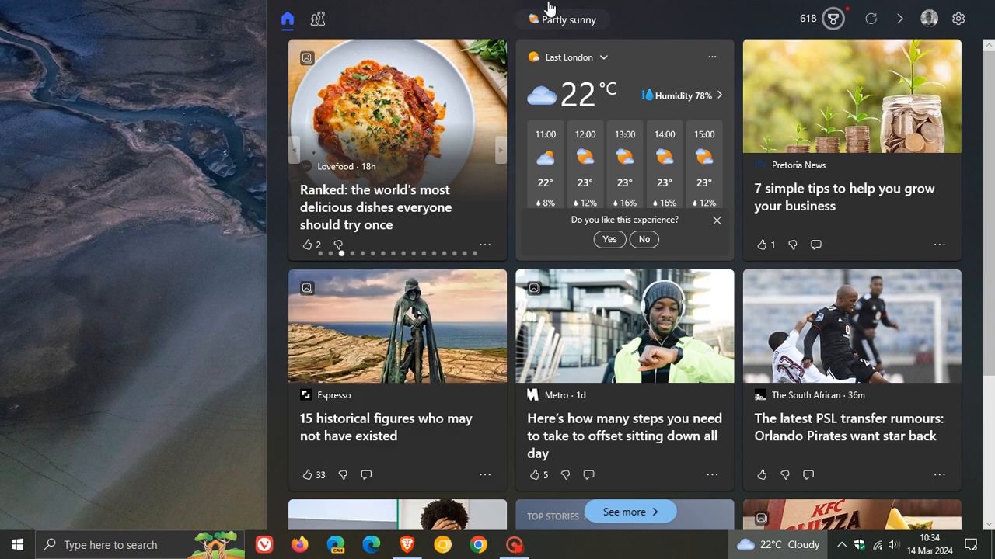
{"action": "mouse_move", "coordinate": [710, 12]}
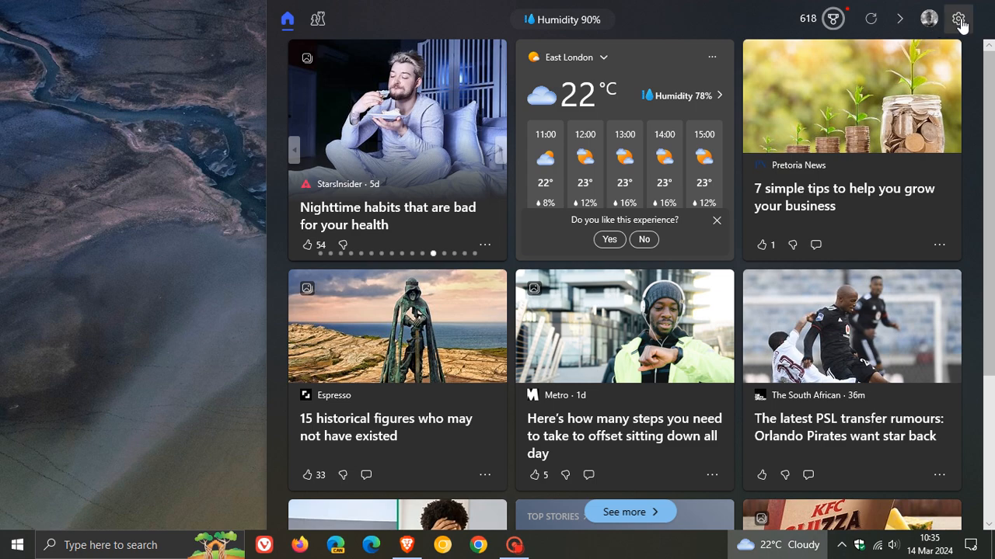
Dismiss the News and Interests panel by clicking on the desktop outside it.
{"action": "left_click", "coordinate": [958, 19]}
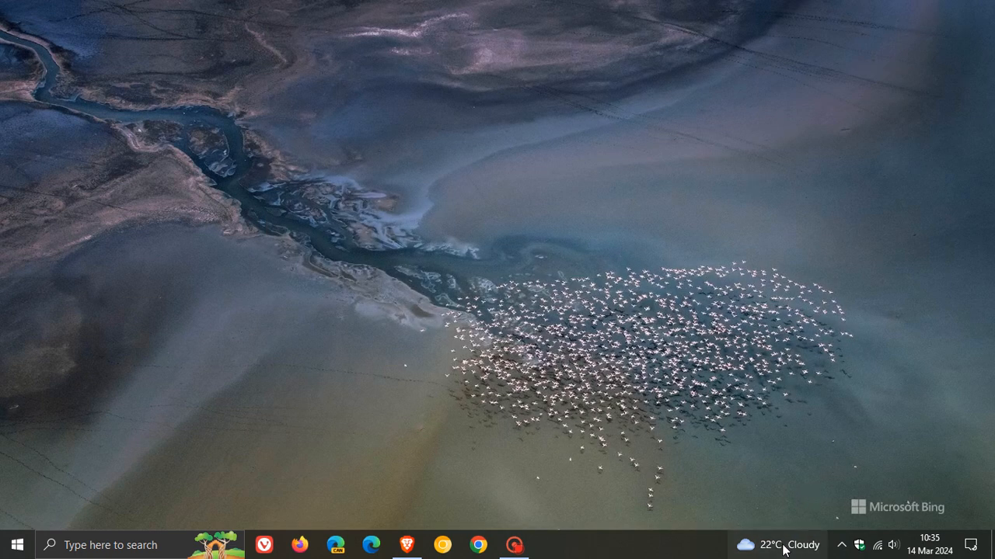
{"action": "left_click", "coordinate": [777, 545]}
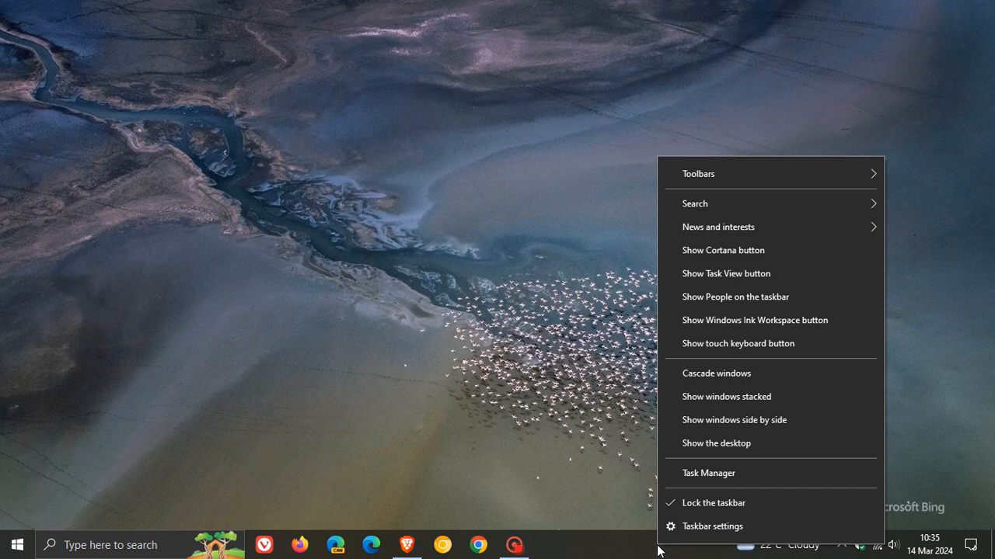
{"action": "mouse_move", "coordinate": [718, 227]}
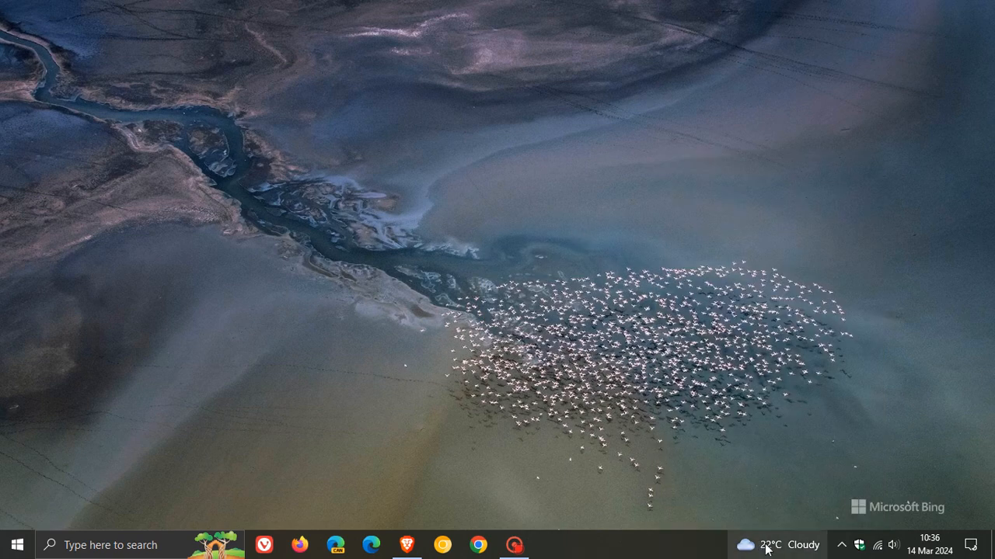
{"action": "left_click", "coordinate": [781, 545]}
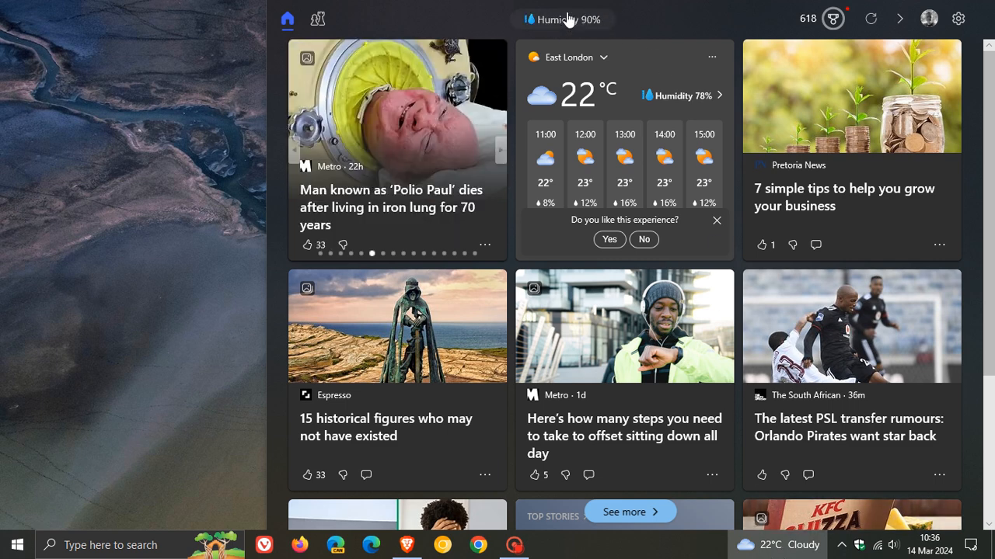
{"action": "mouse_move", "coordinate": [563, 19]}
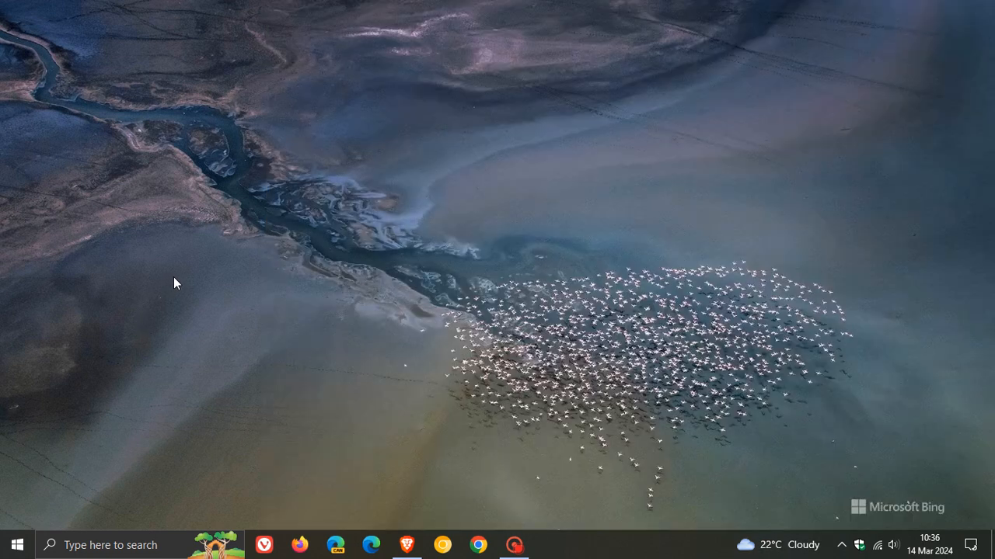
{"action": "left_click", "coordinate": [777, 545]}
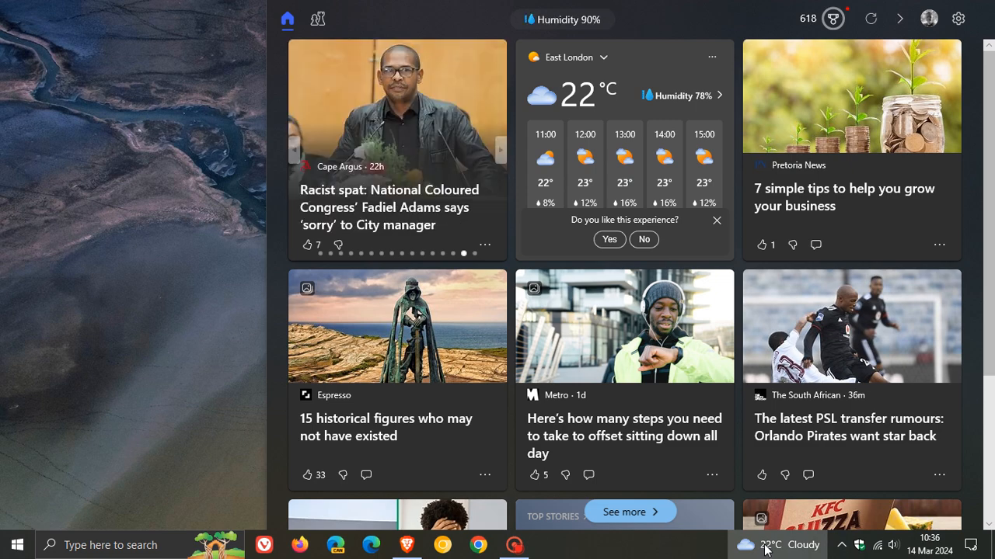
{"action": "left_click", "coordinate": [765, 545]}
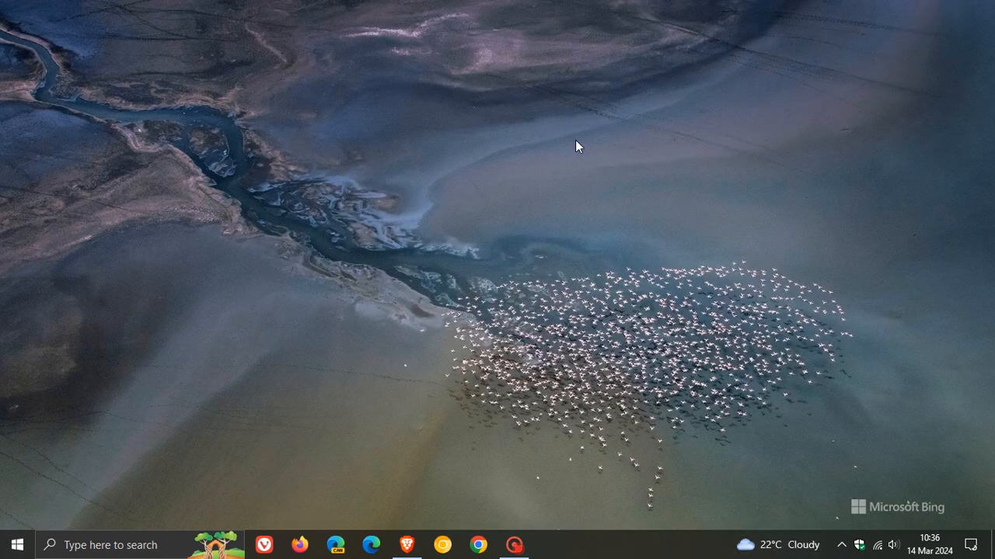